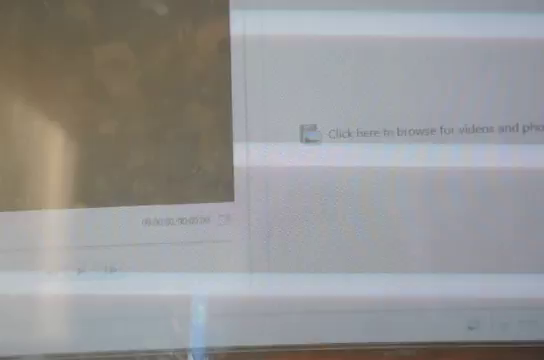
# Step: Browse for videos and look through the horse clip thumbnails in the Add Videos and Photos dialog
pyautogui.click(420, 130)
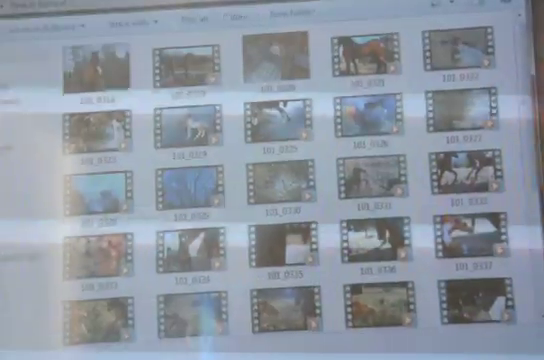
pyautogui.scroll(-3)
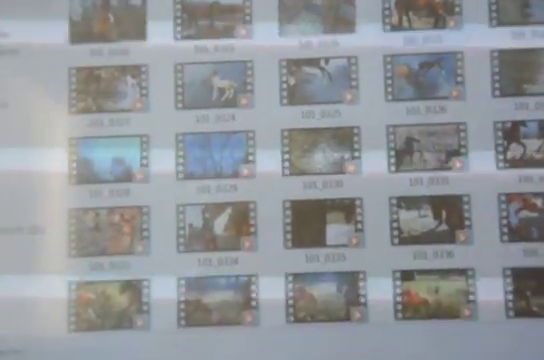